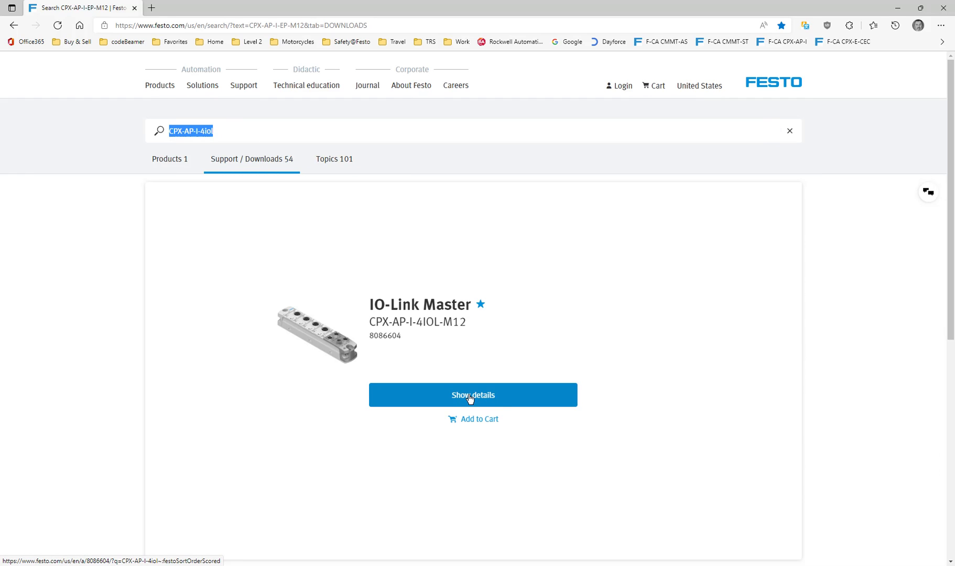
- Open the CPX-AP-I-4IOL-M12 product details and scroll to its software downloads, including Festo IO-Link Tool
click(472, 395)
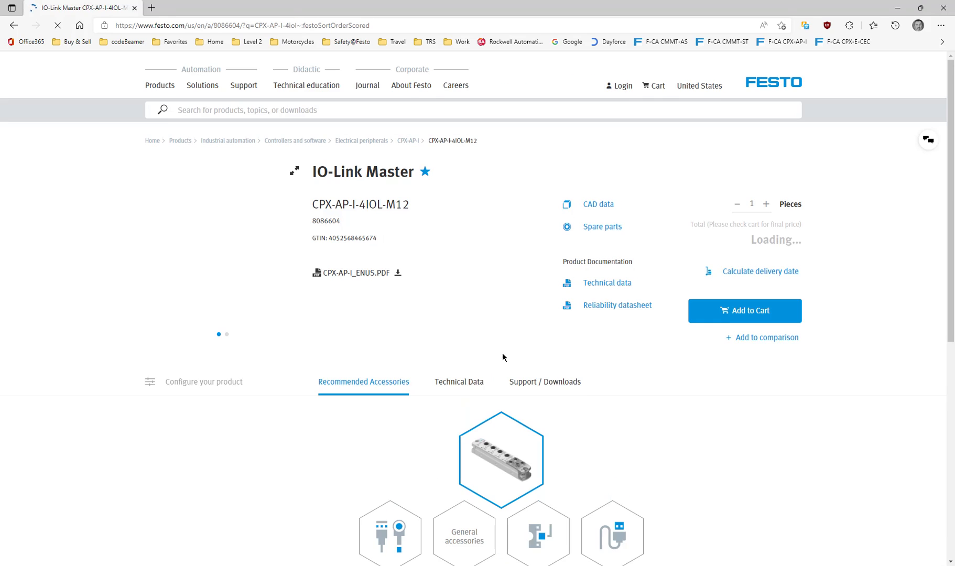
click(544, 382)
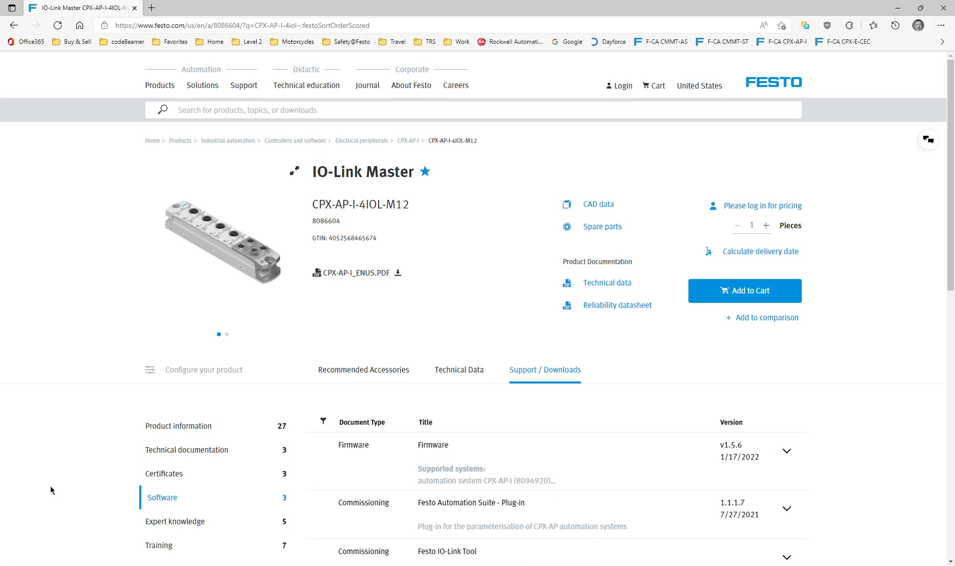
scroll(down, 3)
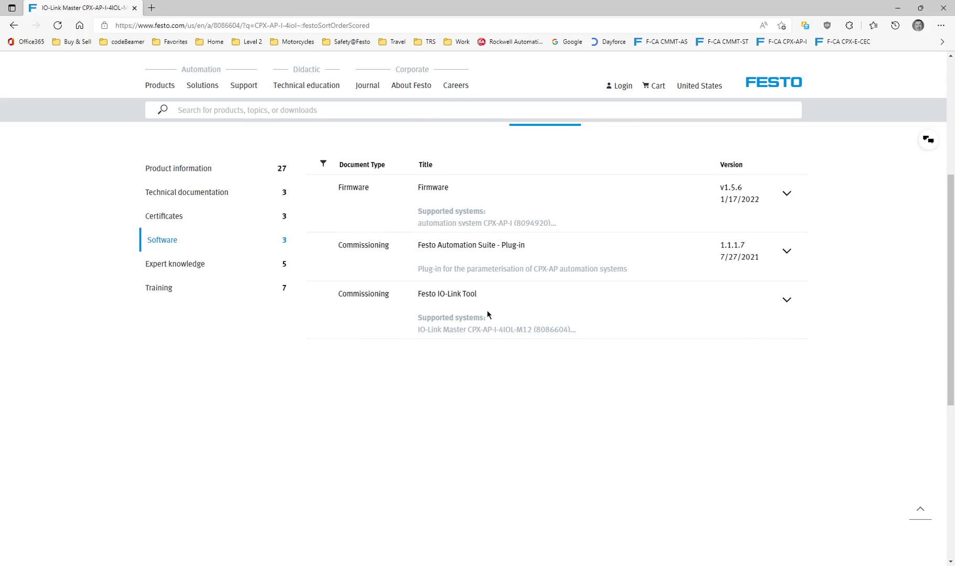
click(786, 299)
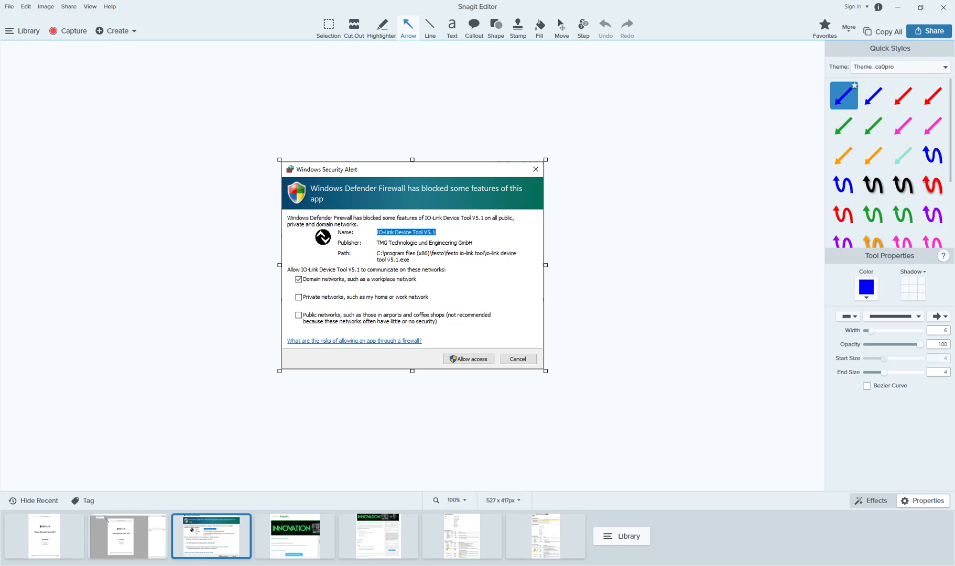
- Open the Windows Security Alert capture about IO-Link Device Tool V5.1 network access
click(469, 359)
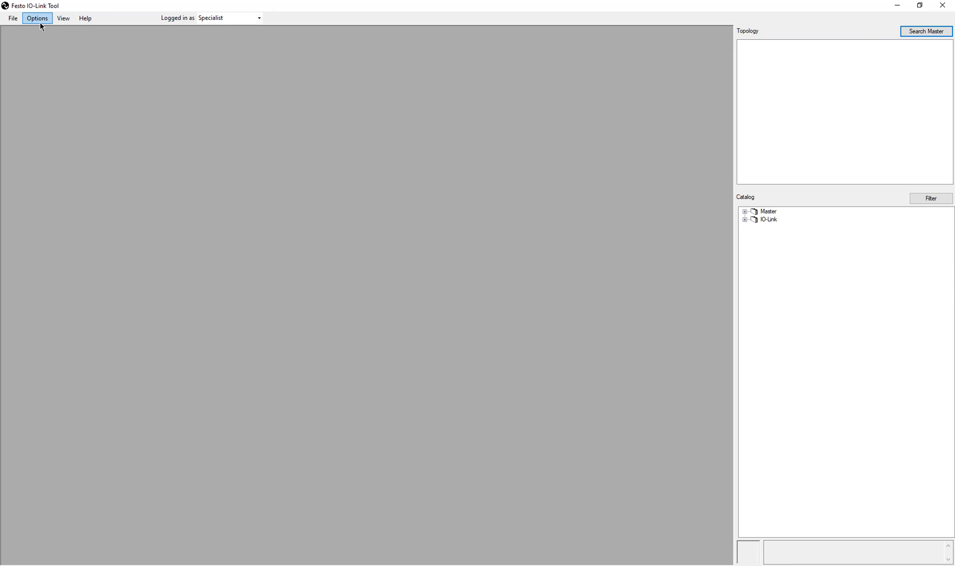
click(36, 17)
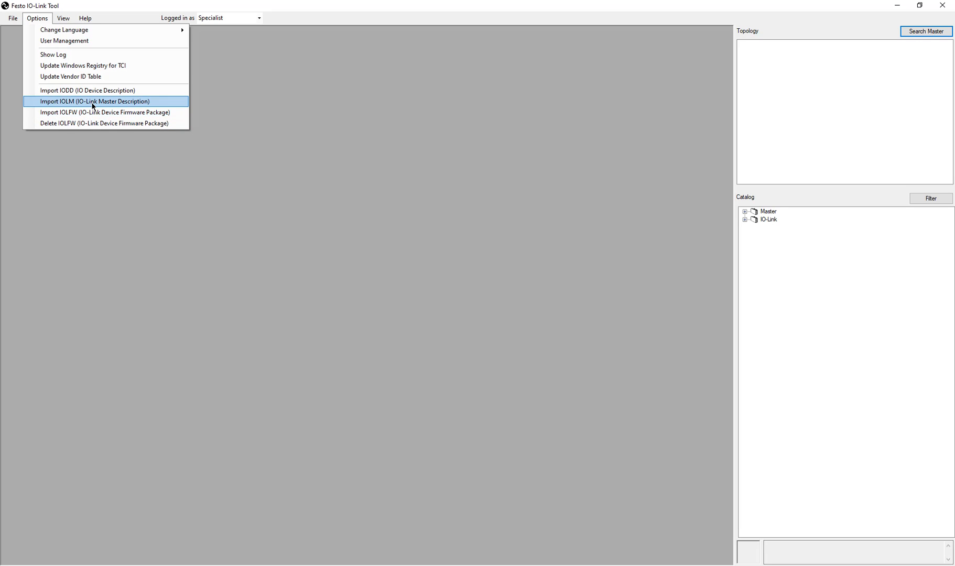
mouse_move(105, 123)
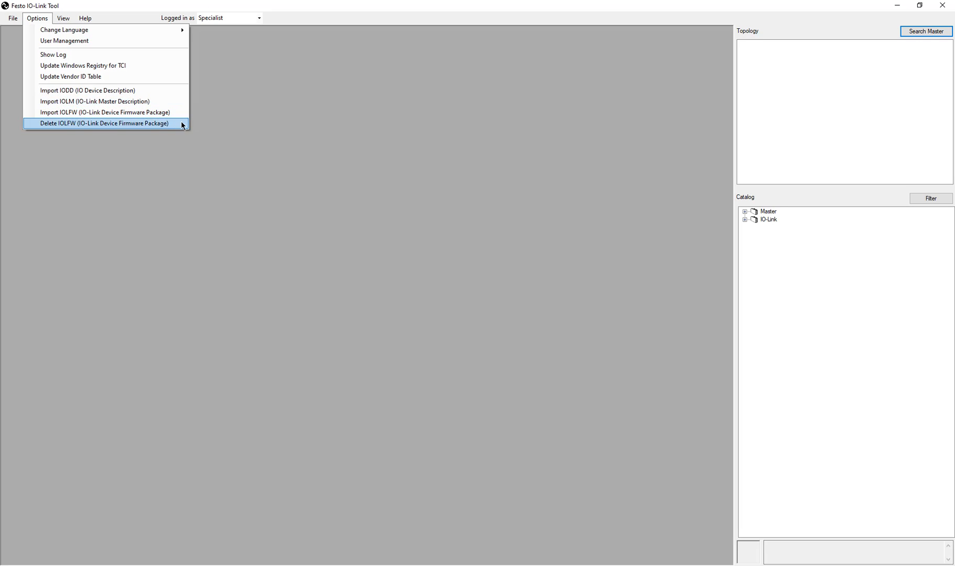
mouse_move(116, 101)
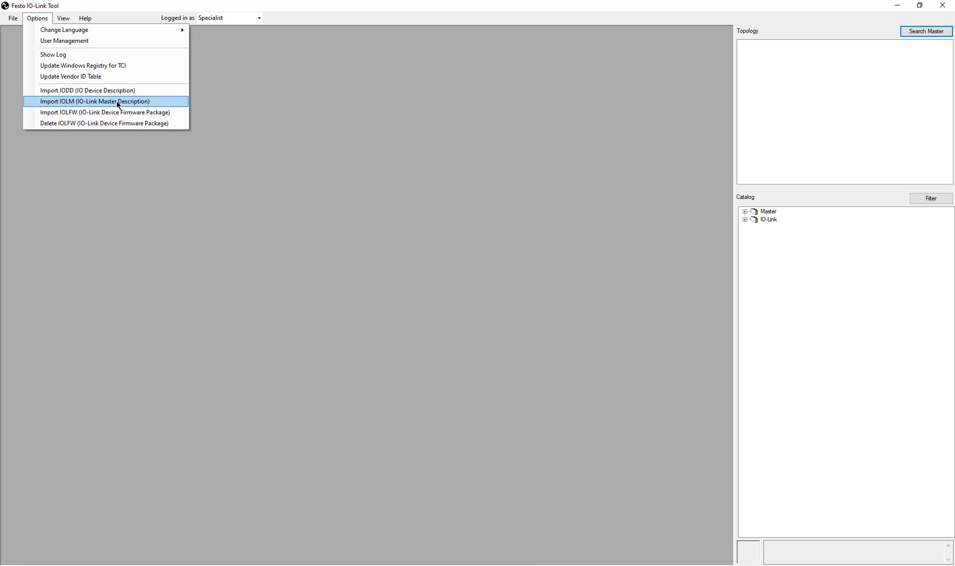
click(62, 18)
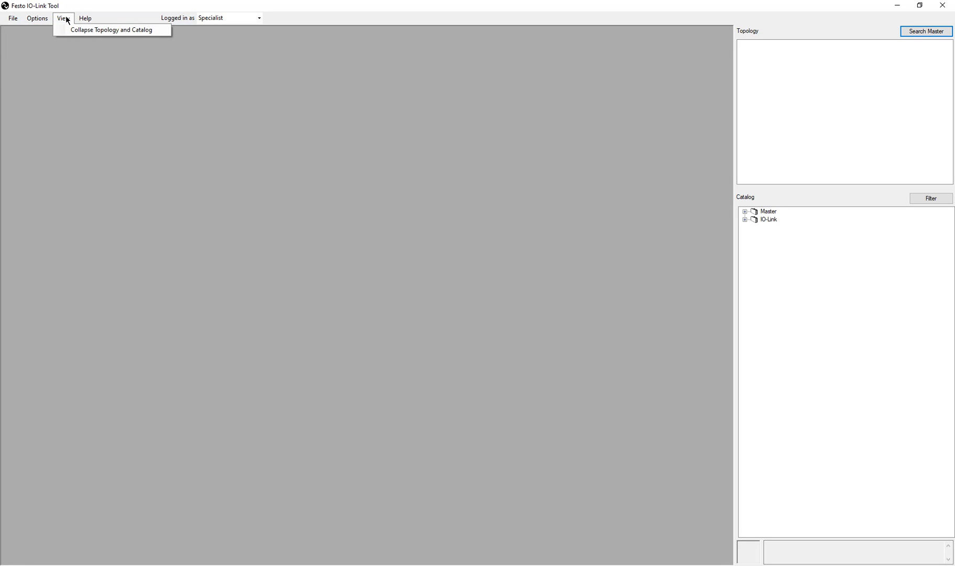
click(925, 31)
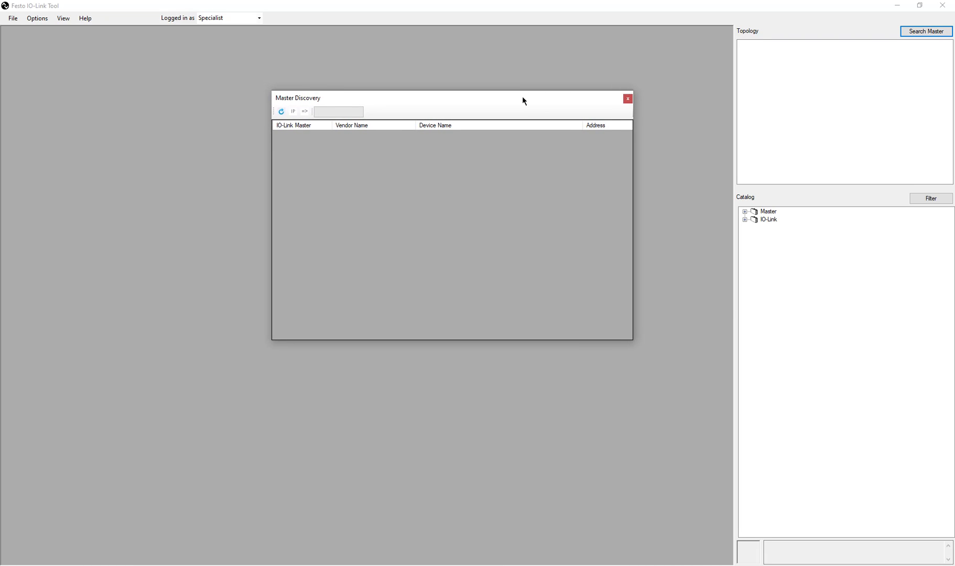
- Dismiss the empty Master Discovery results dialog
click(626, 98)
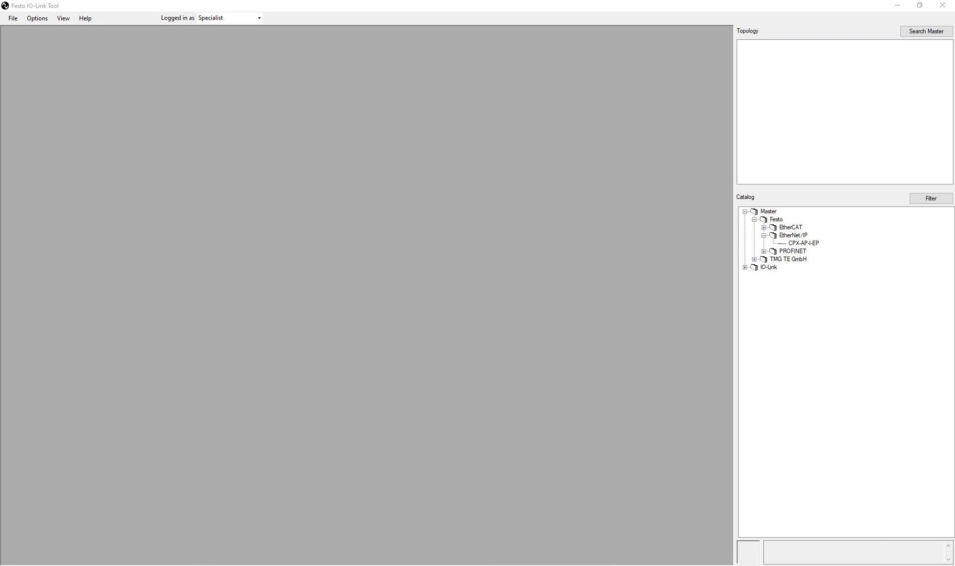
- Enter 192.168.1.111 and open the 'Terminal - AP-I-EP' web server page
text(192.168.1.111)
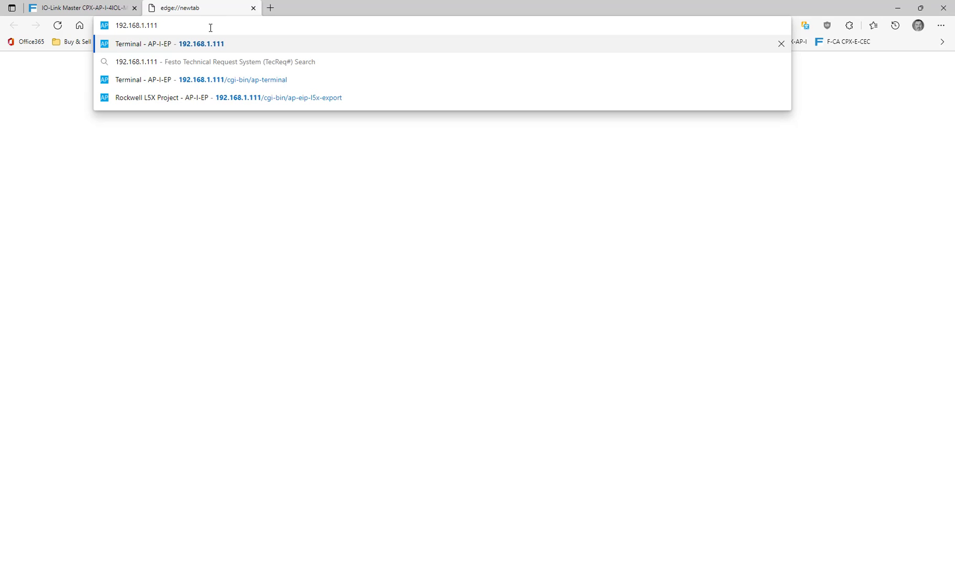
click(201, 43)
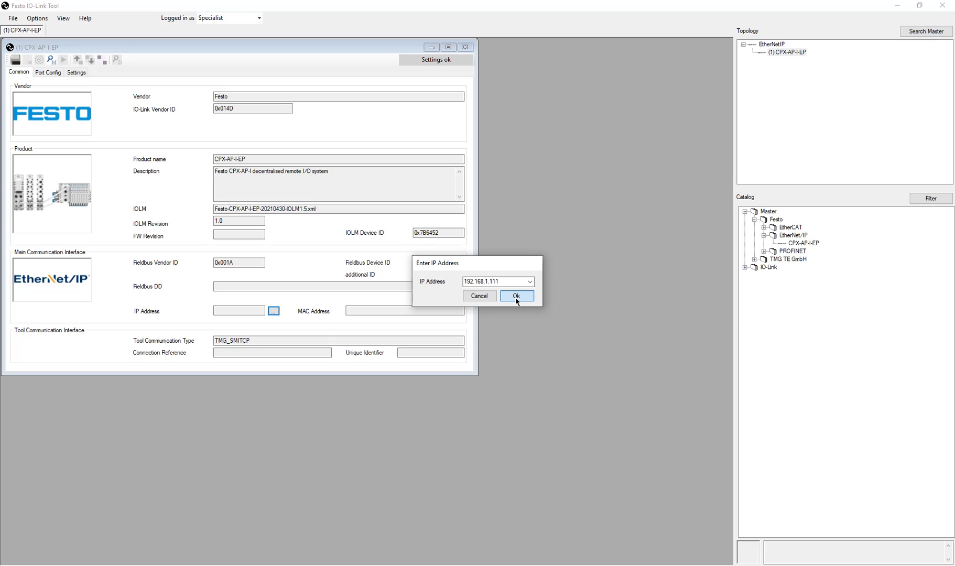
- Confirm 192.168.1.111 as the CPX-AP-I-EP master's IP address and view its Common information
click(516, 298)
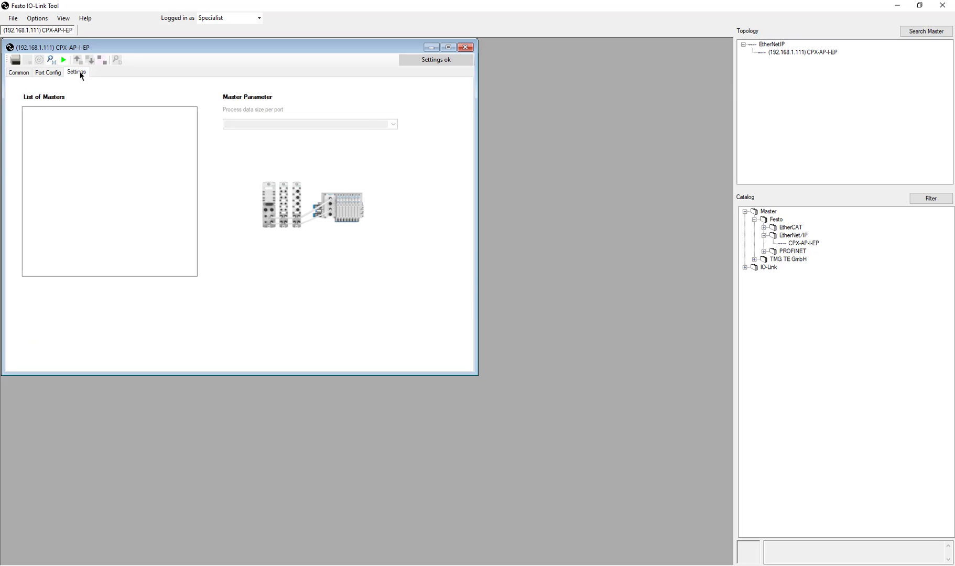
click(18, 72)
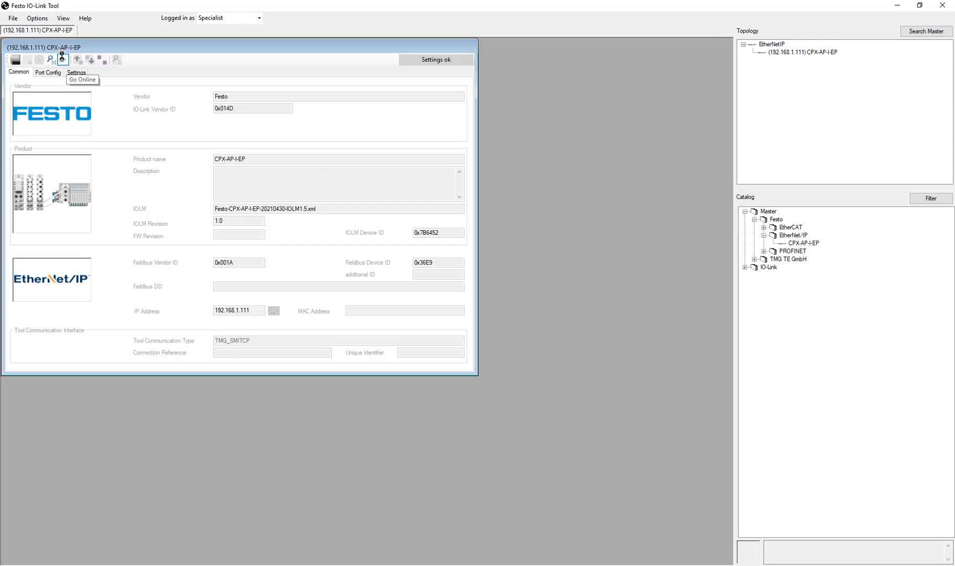
- Go online with the master and check devices on its IO-Link ports
click(48, 72)
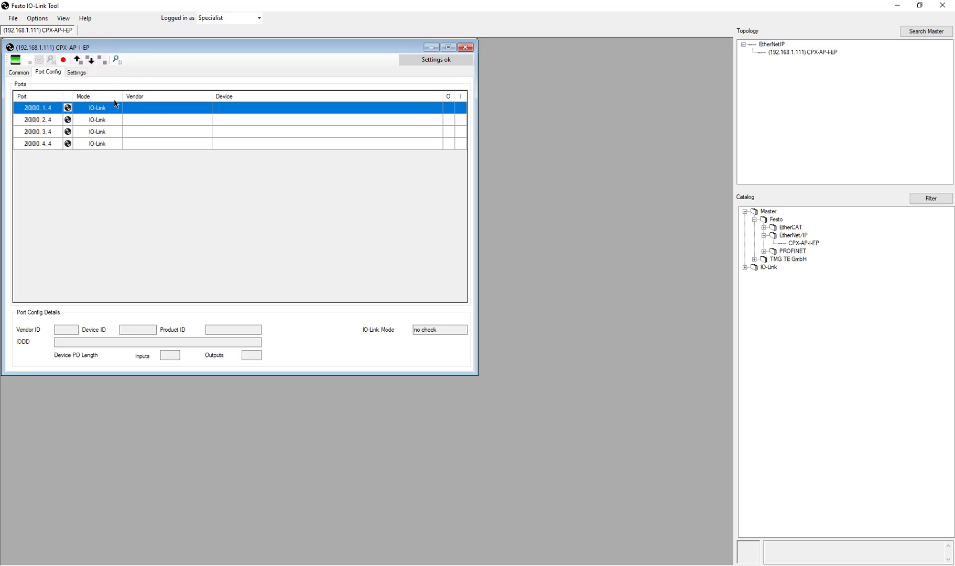
click(37, 18)
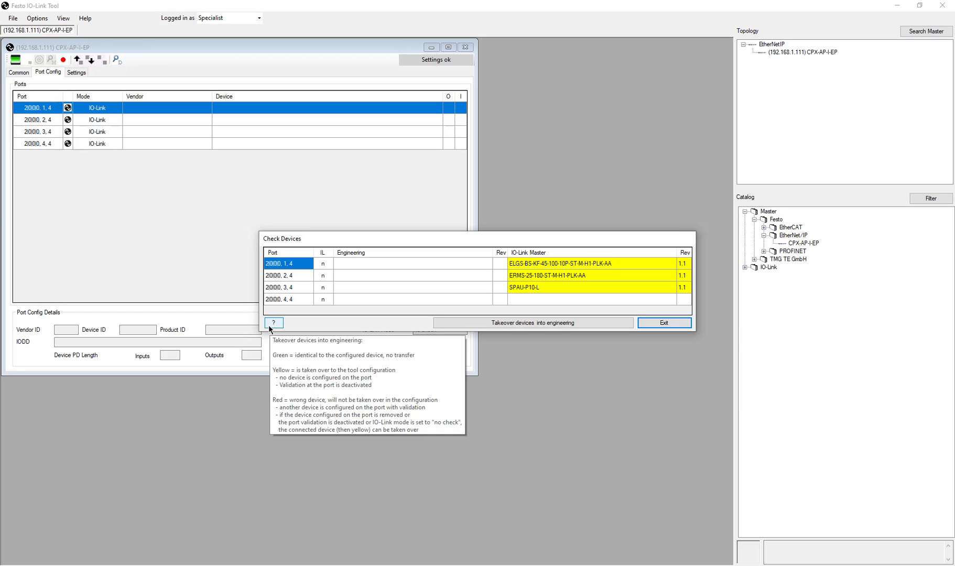
- Take over ELGS-BS-KF, ERMS-25-180 and SPAU-P10-L into engineering
click(532, 322)
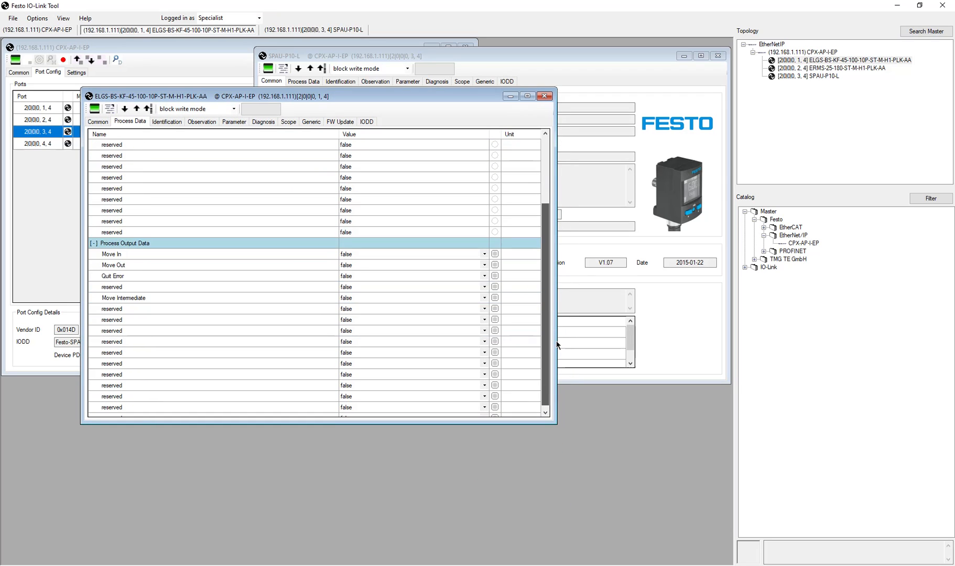